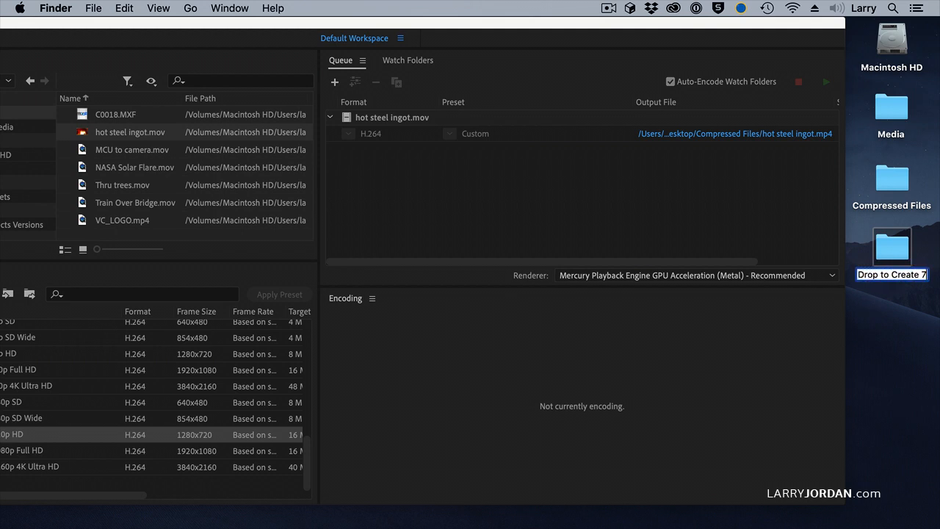
- Finish naming the folder 'Drop to Create 720p' and remove hot steel ingot.mov from the queue
{"action": "type", "text": "20p"}
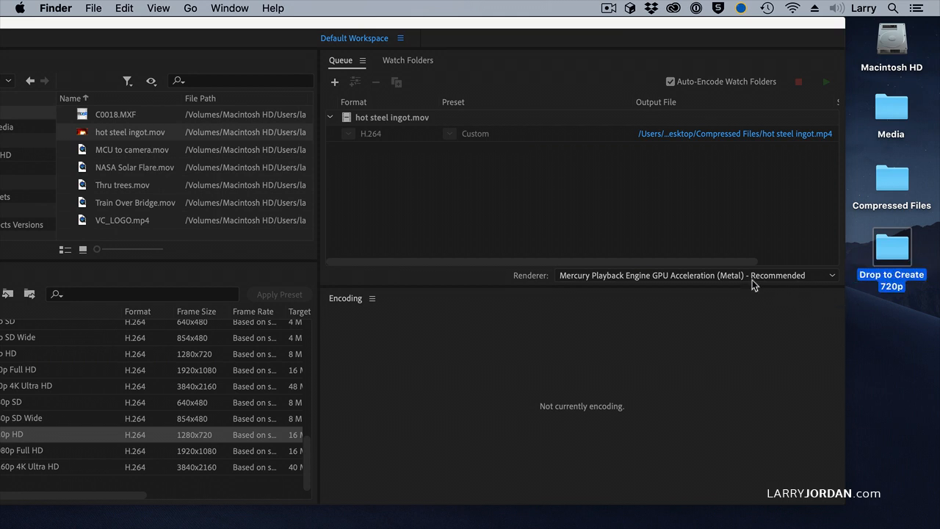
{"action": "mouse_move", "coordinate": [894, 258]}
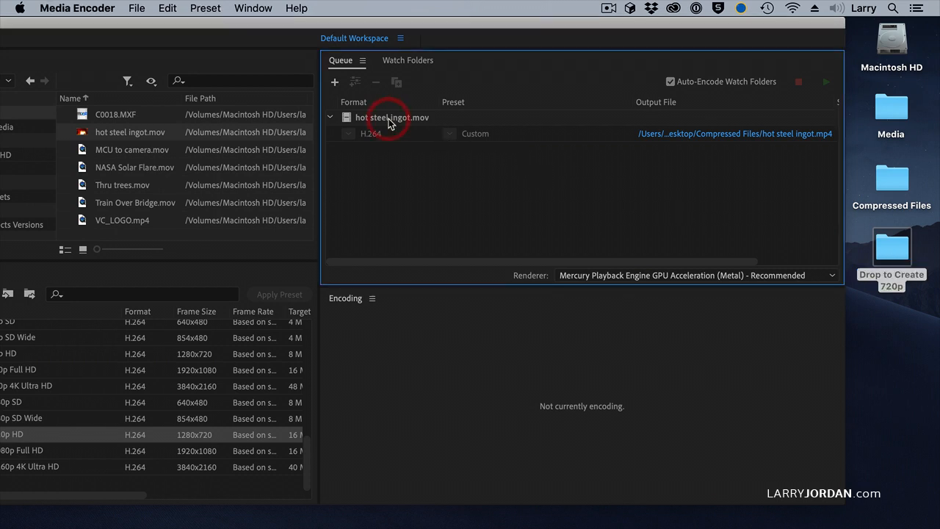
{"action": "left_click", "coordinate": [376, 82]}
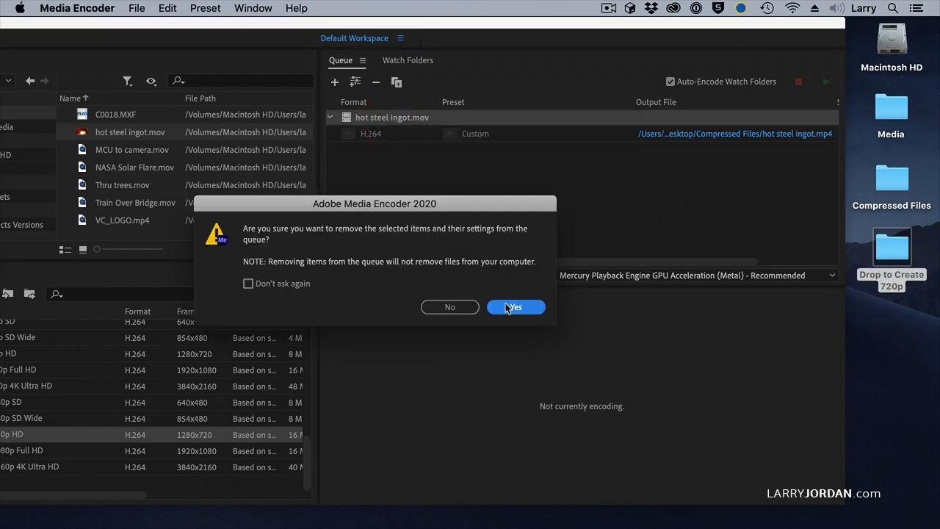
{"action": "left_click", "coordinate": [516, 308]}
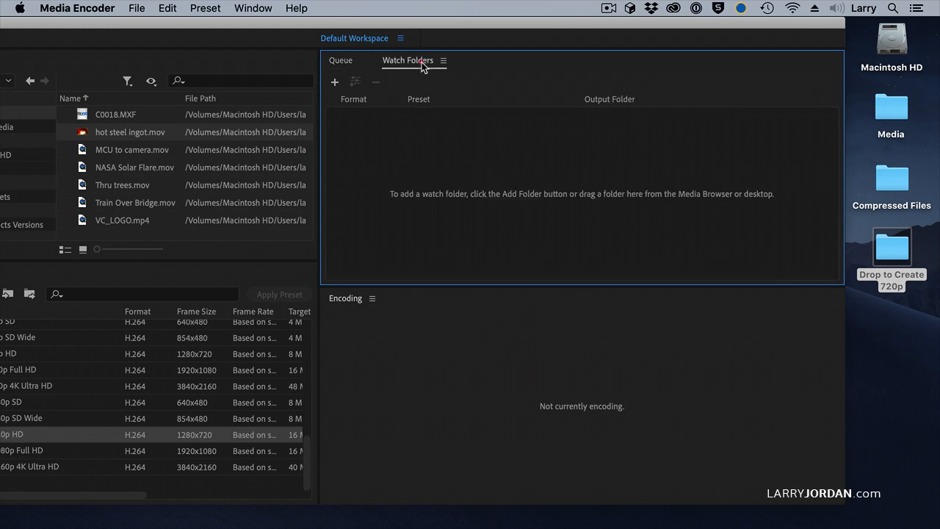
{"action": "mouse_move", "coordinate": [458, 212]}
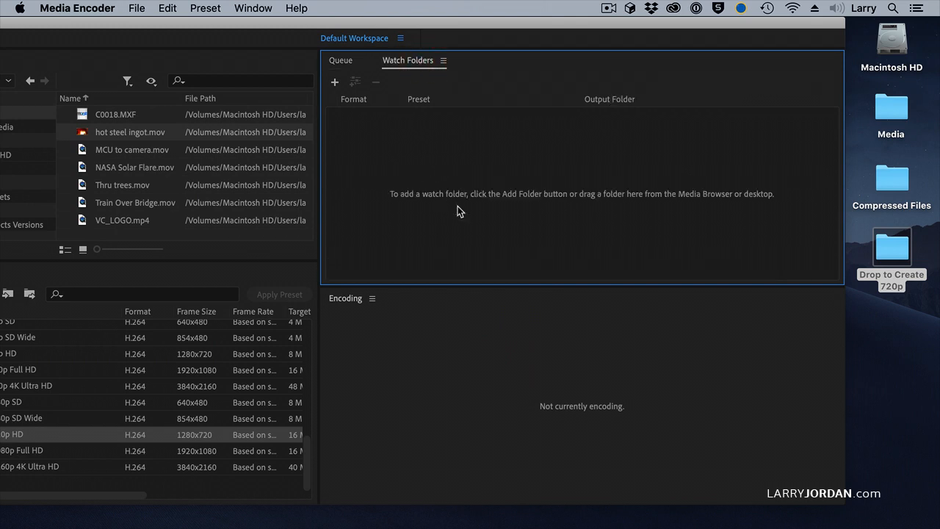
{"action": "mouse_move", "coordinate": [879, 250]}
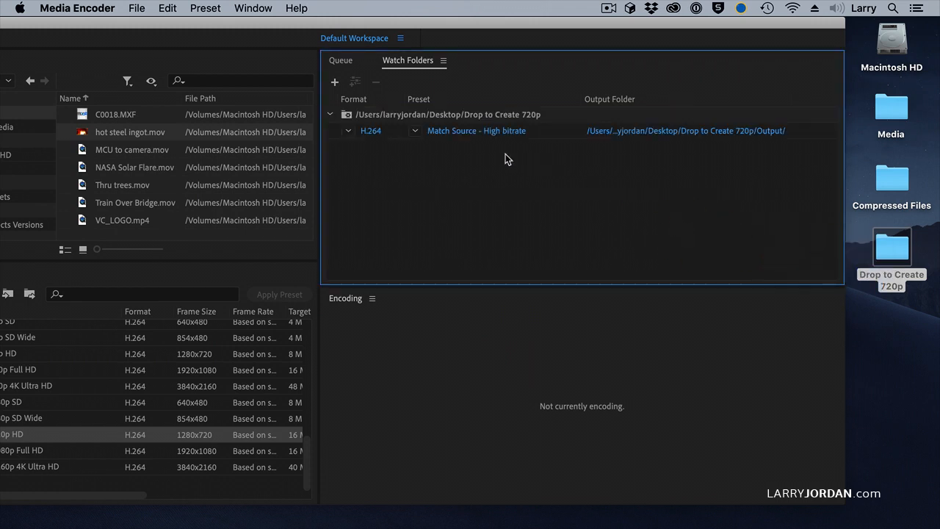
{"action": "mouse_move", "coordinate": [307, 39]}
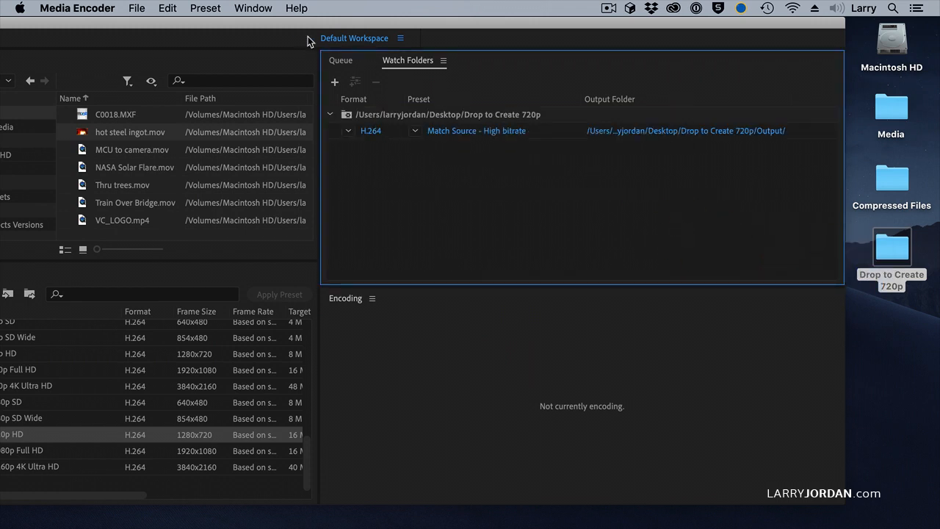
{"action": "mouse_move", "coordinate": [421, 168]}
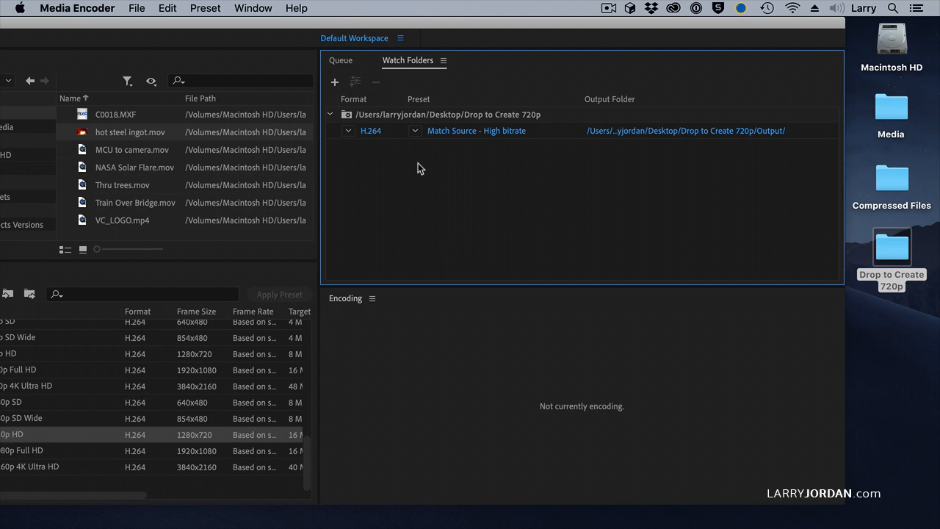
{"action": "mouse_move", "coordinate": [135, 27]}
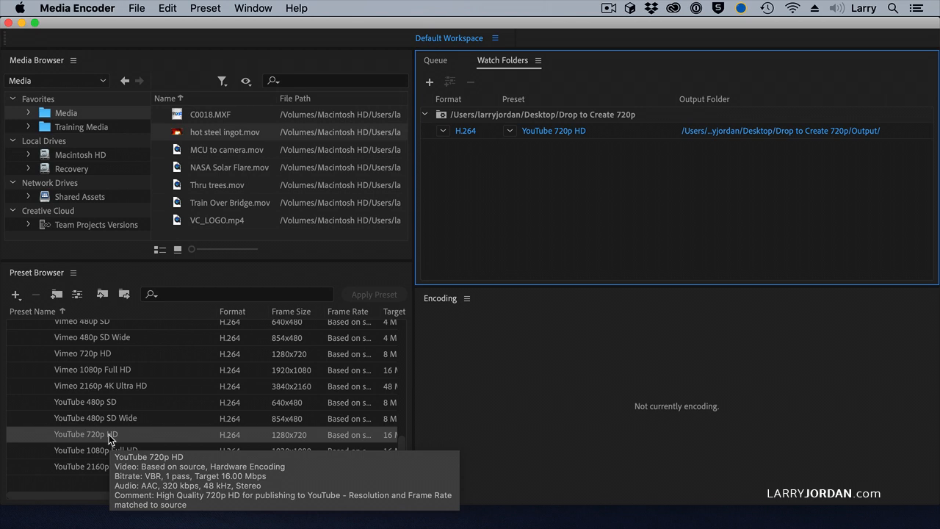
{"action": "mouse_move", "coordinate": [373, 450]}
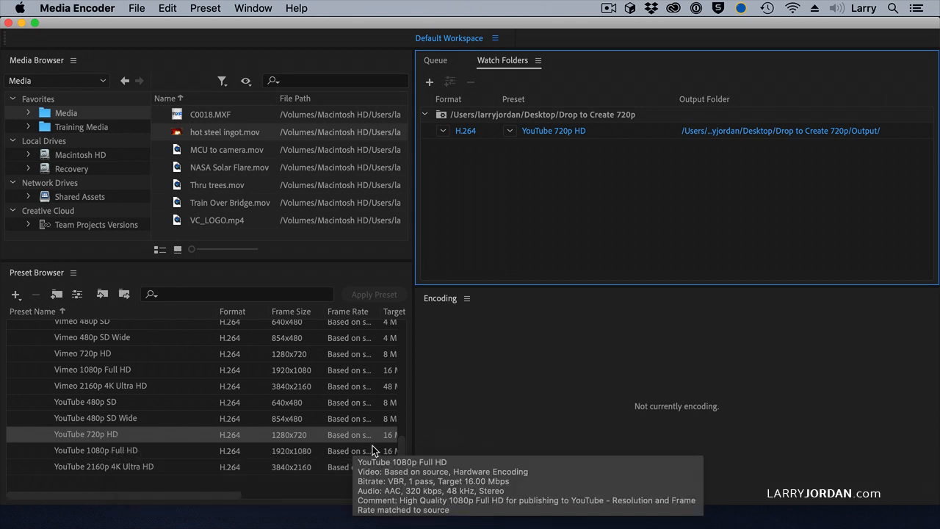
{"action": "mouse_move", "coordinate": [546, 390]}
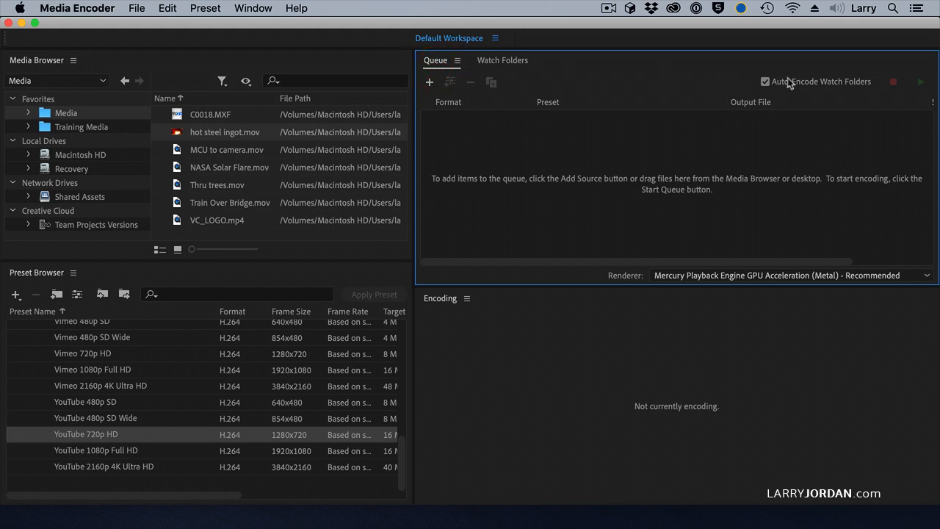
{"action": "mouse_move", "coordinate": [818, 100]}
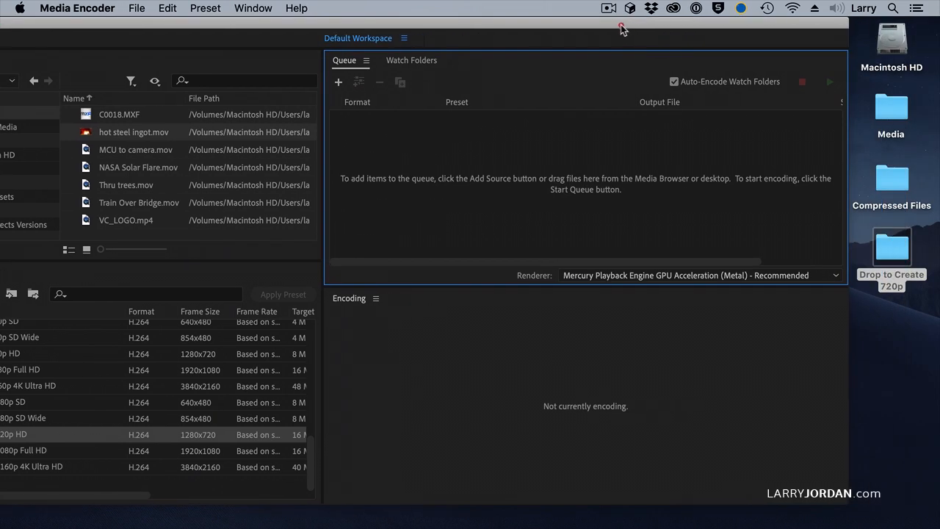
- Drag Train Over Bridge.mov from Media into Drop to Create 720p, then view the watch folder's contents
{"action": "left_click", "coordinate": [891, 110]}
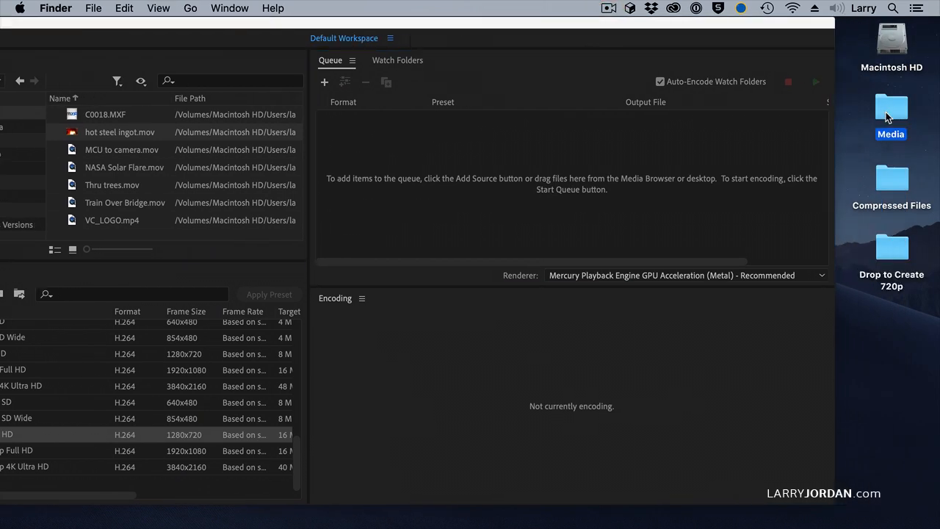
{"action": "double_click", "coordinate": [890, 108]}
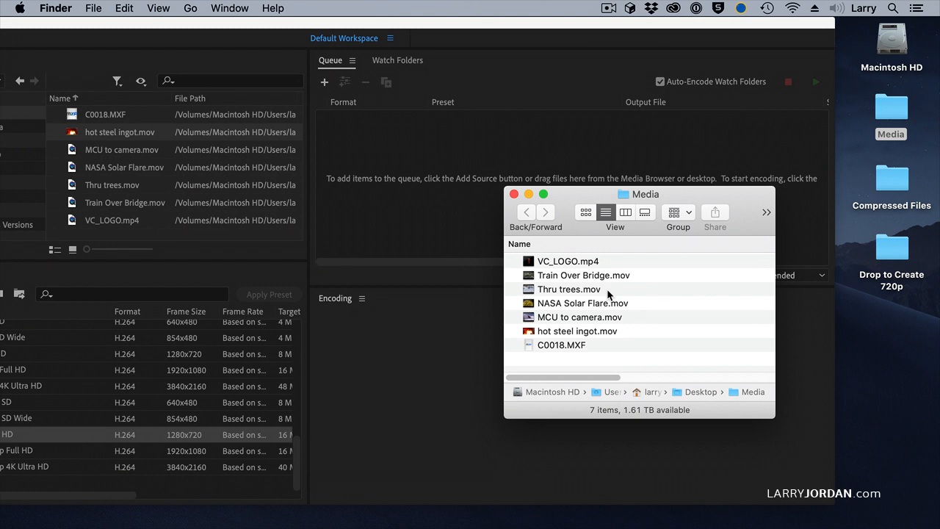
{"action": "mouse_move", "coordinate": [688, 343]}
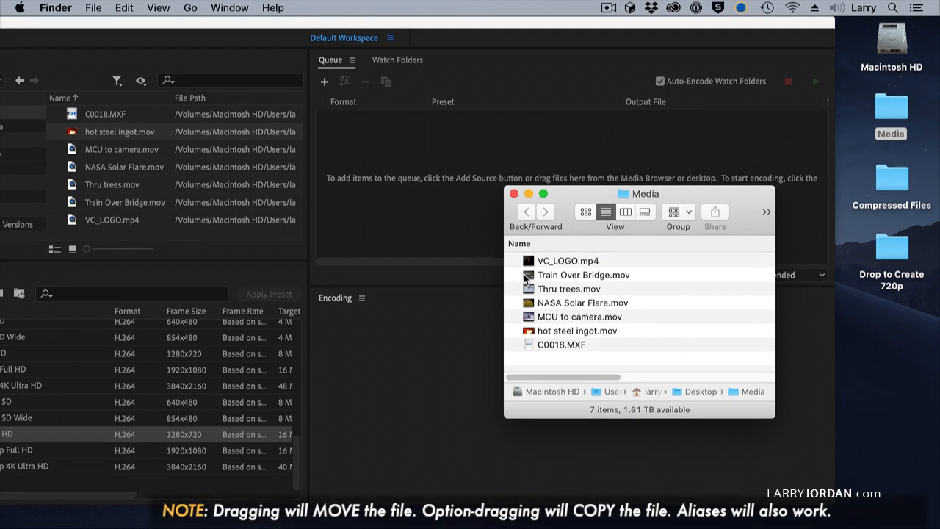
{"action": "left_click_drag", "start_coordinate": [583, 275], "coordinate": [875, 253]}
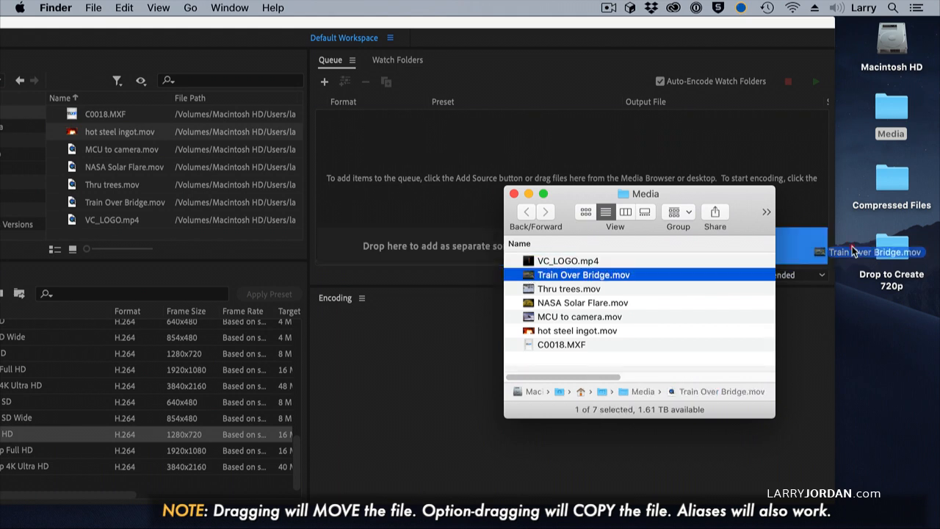
{"action": "left_click_drag", "start_coordinate": [853, 253], "coordinate": [891, 253]}
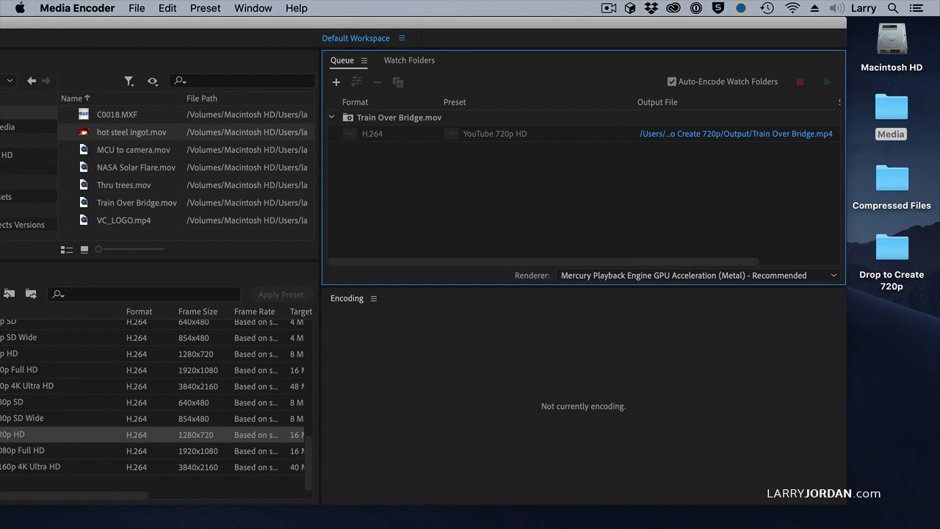
{"action": "mouse_move", "coordinate": [886, 238]}
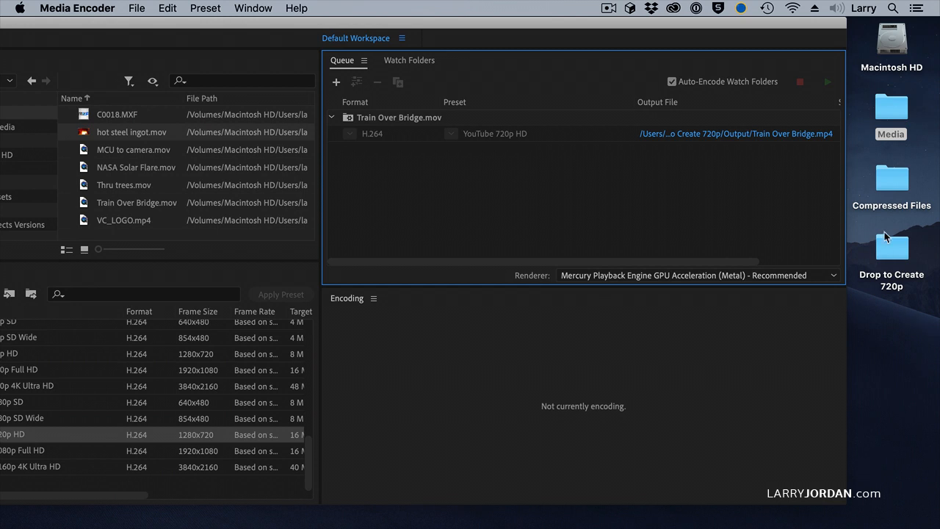
{"action": "double_click", "coordinate": [890, 247]}
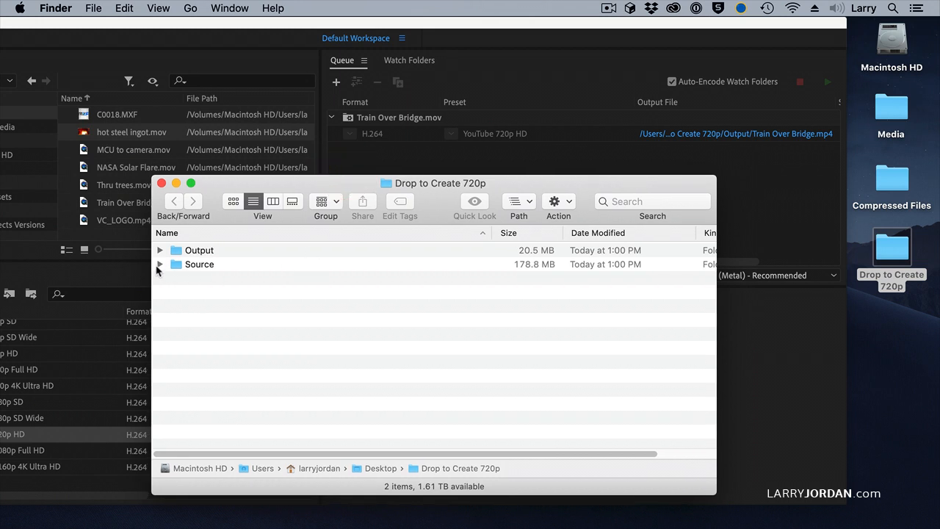
- Expand Source and its dated subfolder, then launch the encoded Train Over Bridge.mp4
{"action": "left_click", "coordinate": [160, 265]}
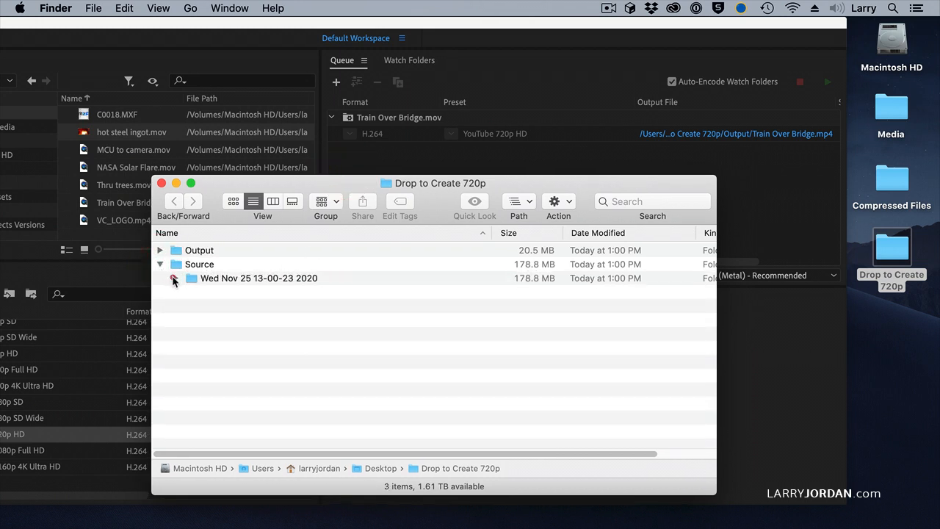
{"action": "left_click", "coordinate": [175, 278]}
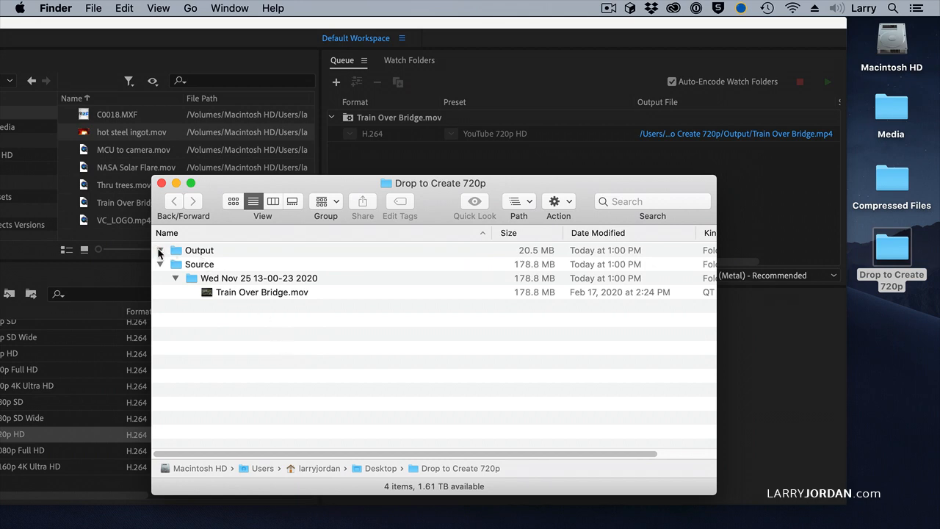
{"action": "double_click", "coordinate": [261, 291]}
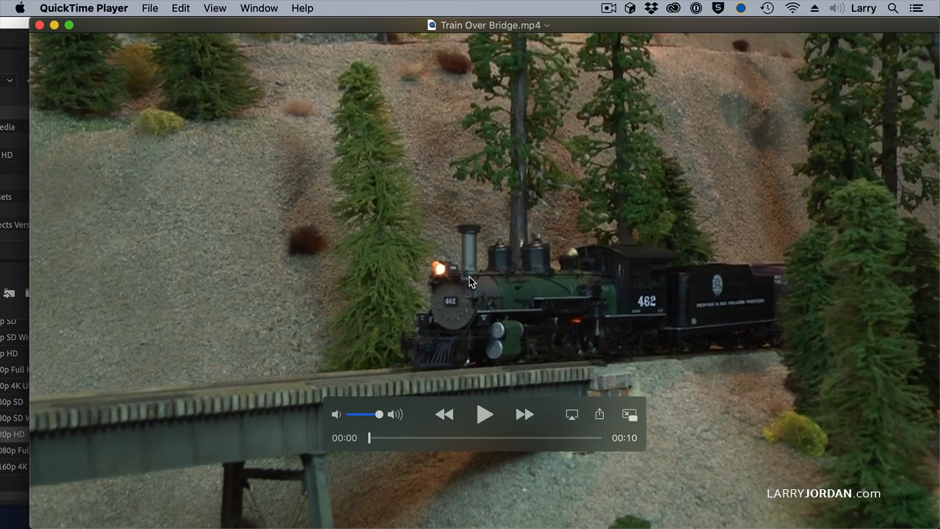
- Play the encoded Train Over Bridge.mp4 in QuickTime Player
{"action": "left_click", "coordinate": [485, 415]}
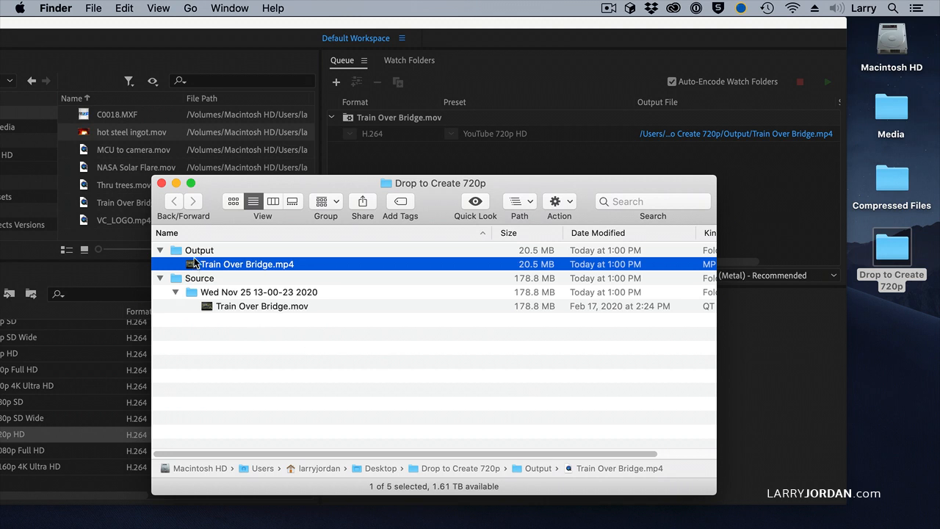
{"action": "mouse_move", "coordinate": [178, 282]}
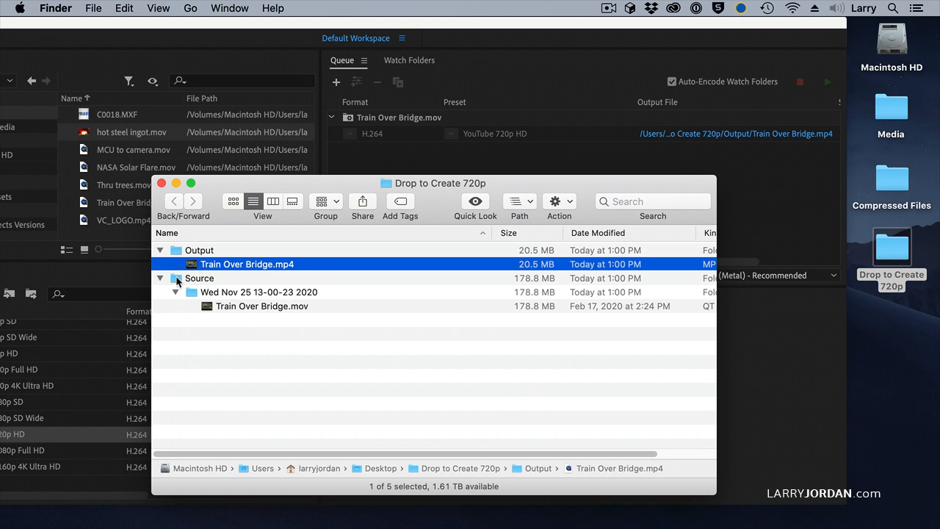
{"action": "mouse_move", "coordinate": [250, 359]}
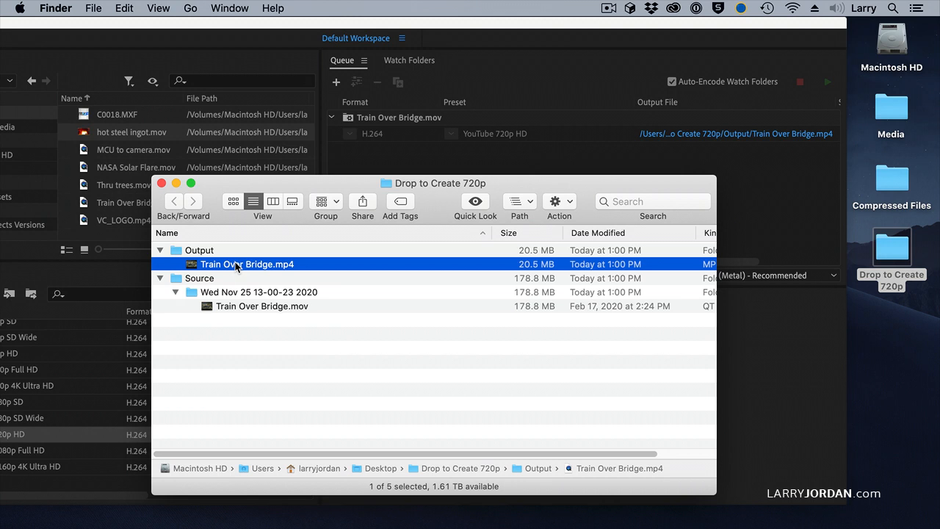
{"action": "mouse_move", "coordinate": [250, 369]}
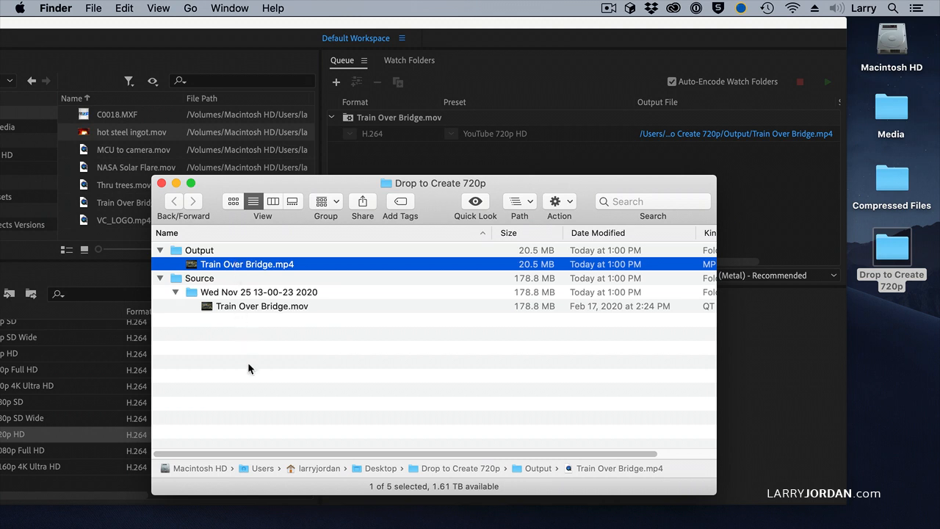